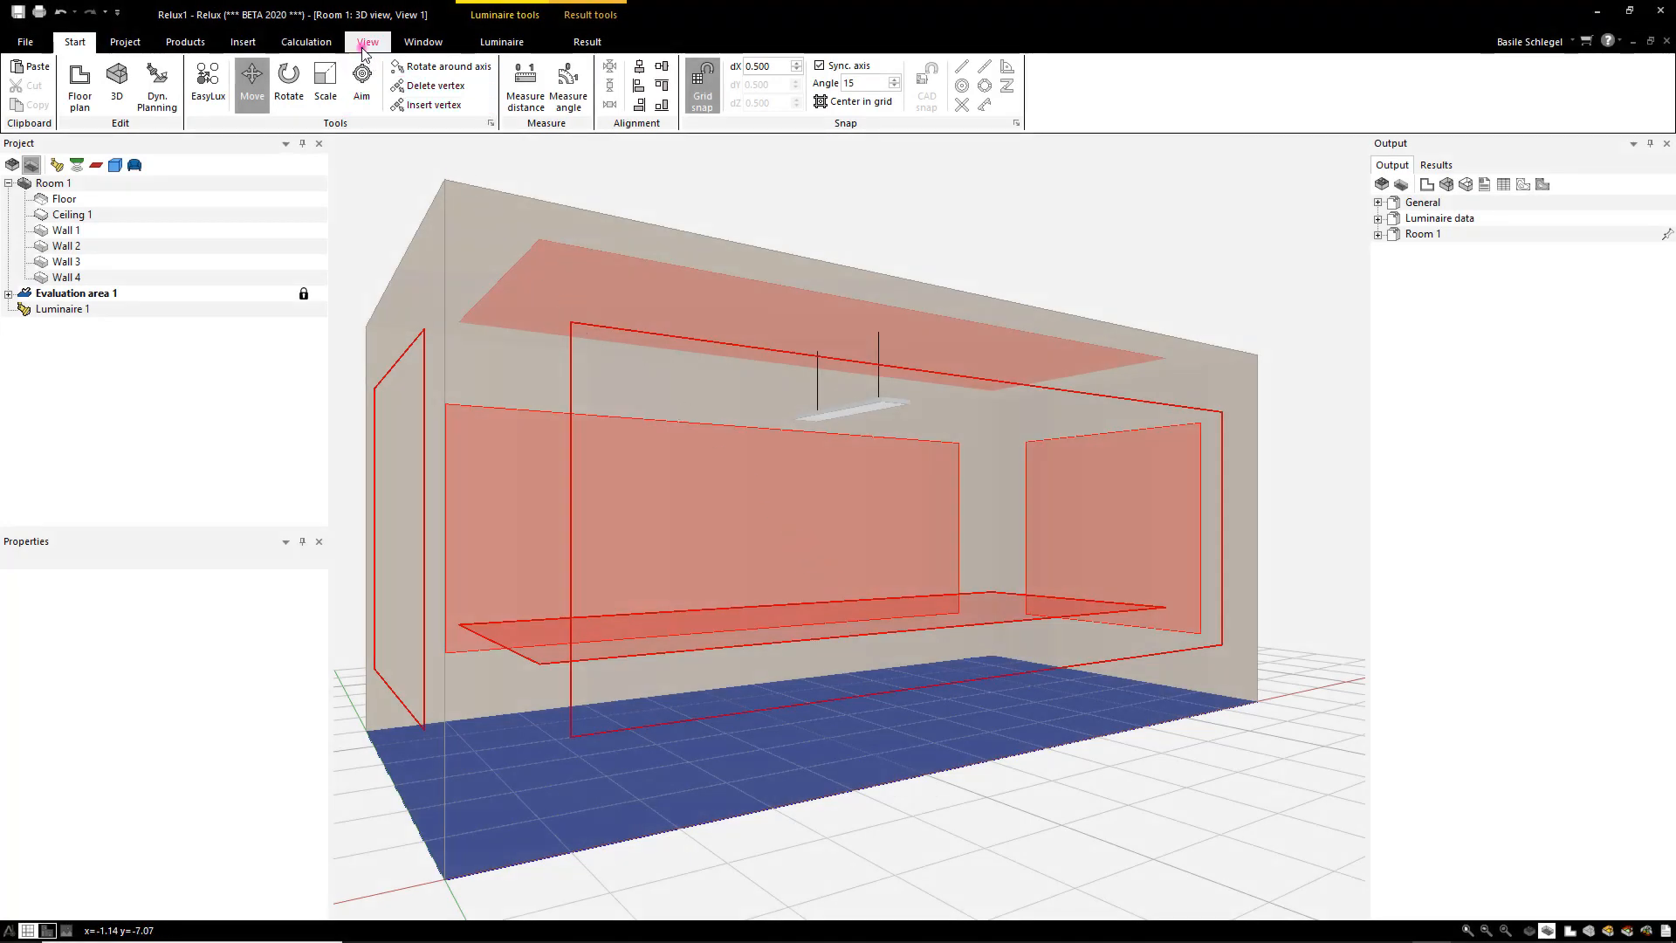
Turn on Threshold display from the View tab to colour the room surfaces.
left_click(366, 41)
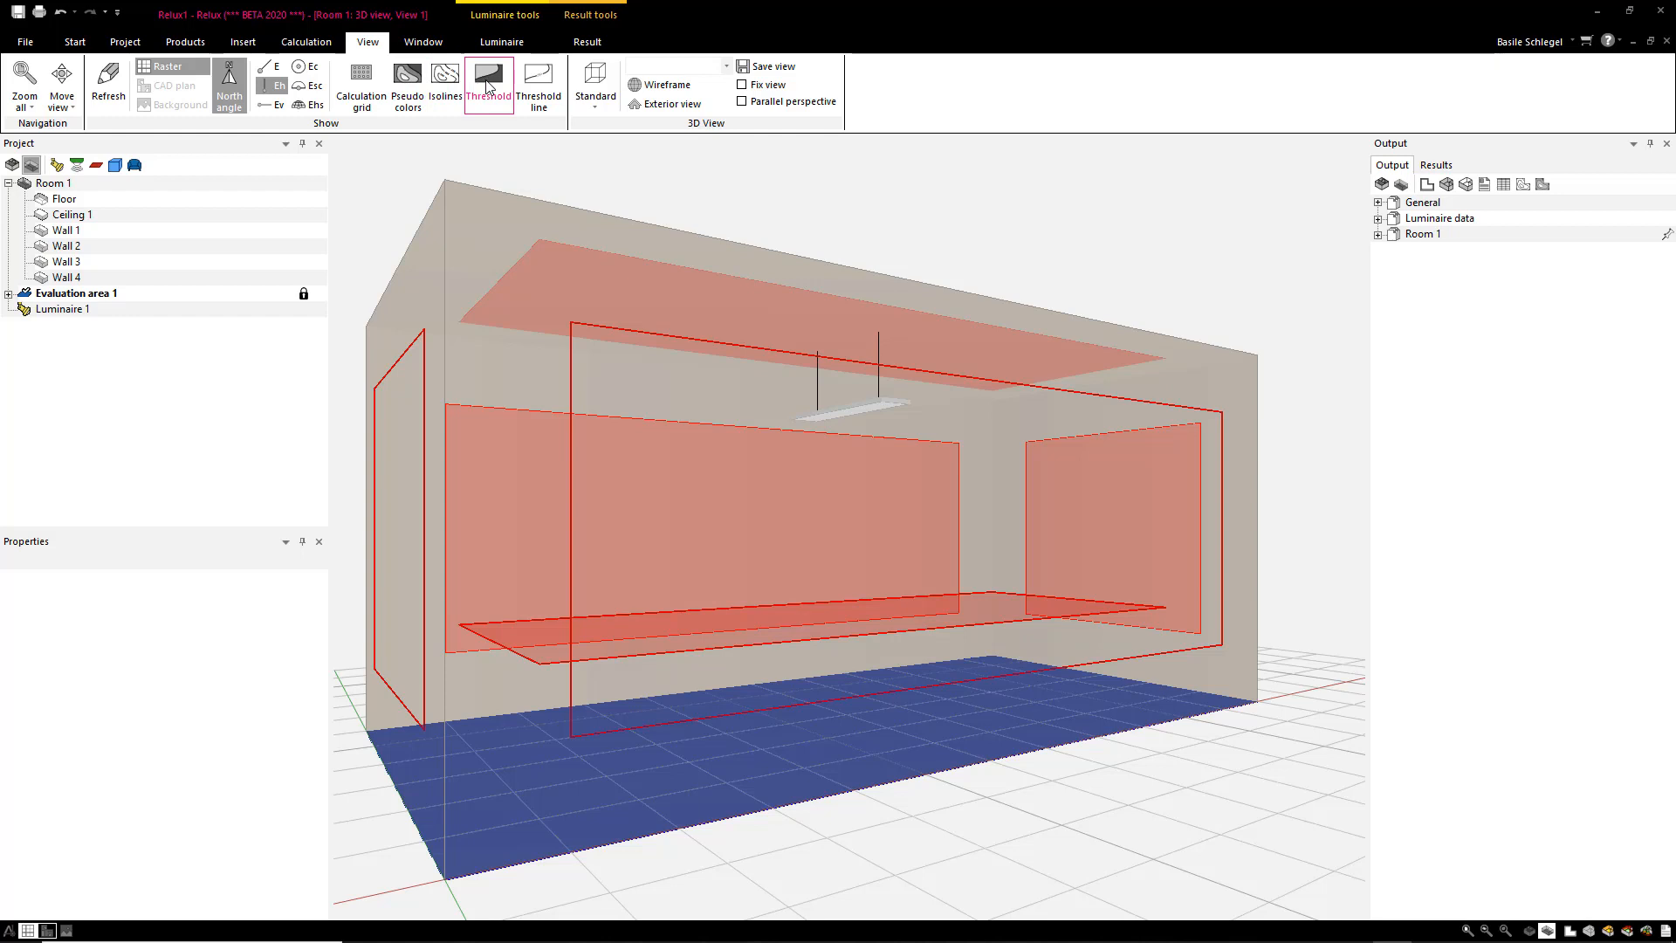
left_click(489, 86)
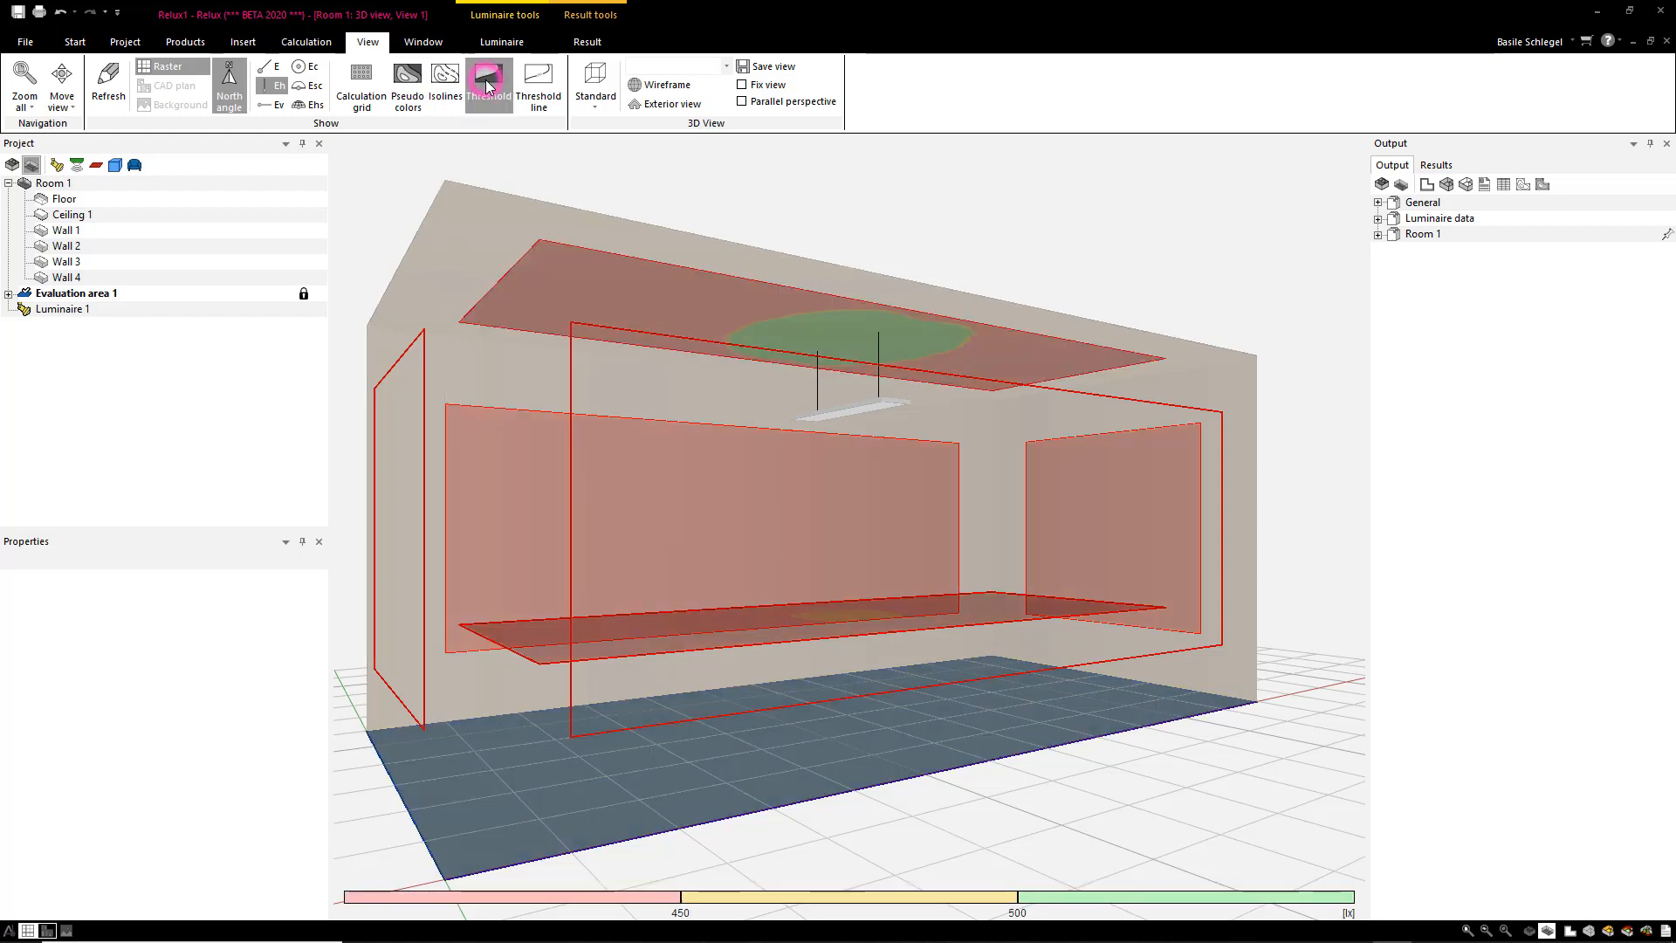
left_click(487, 84)
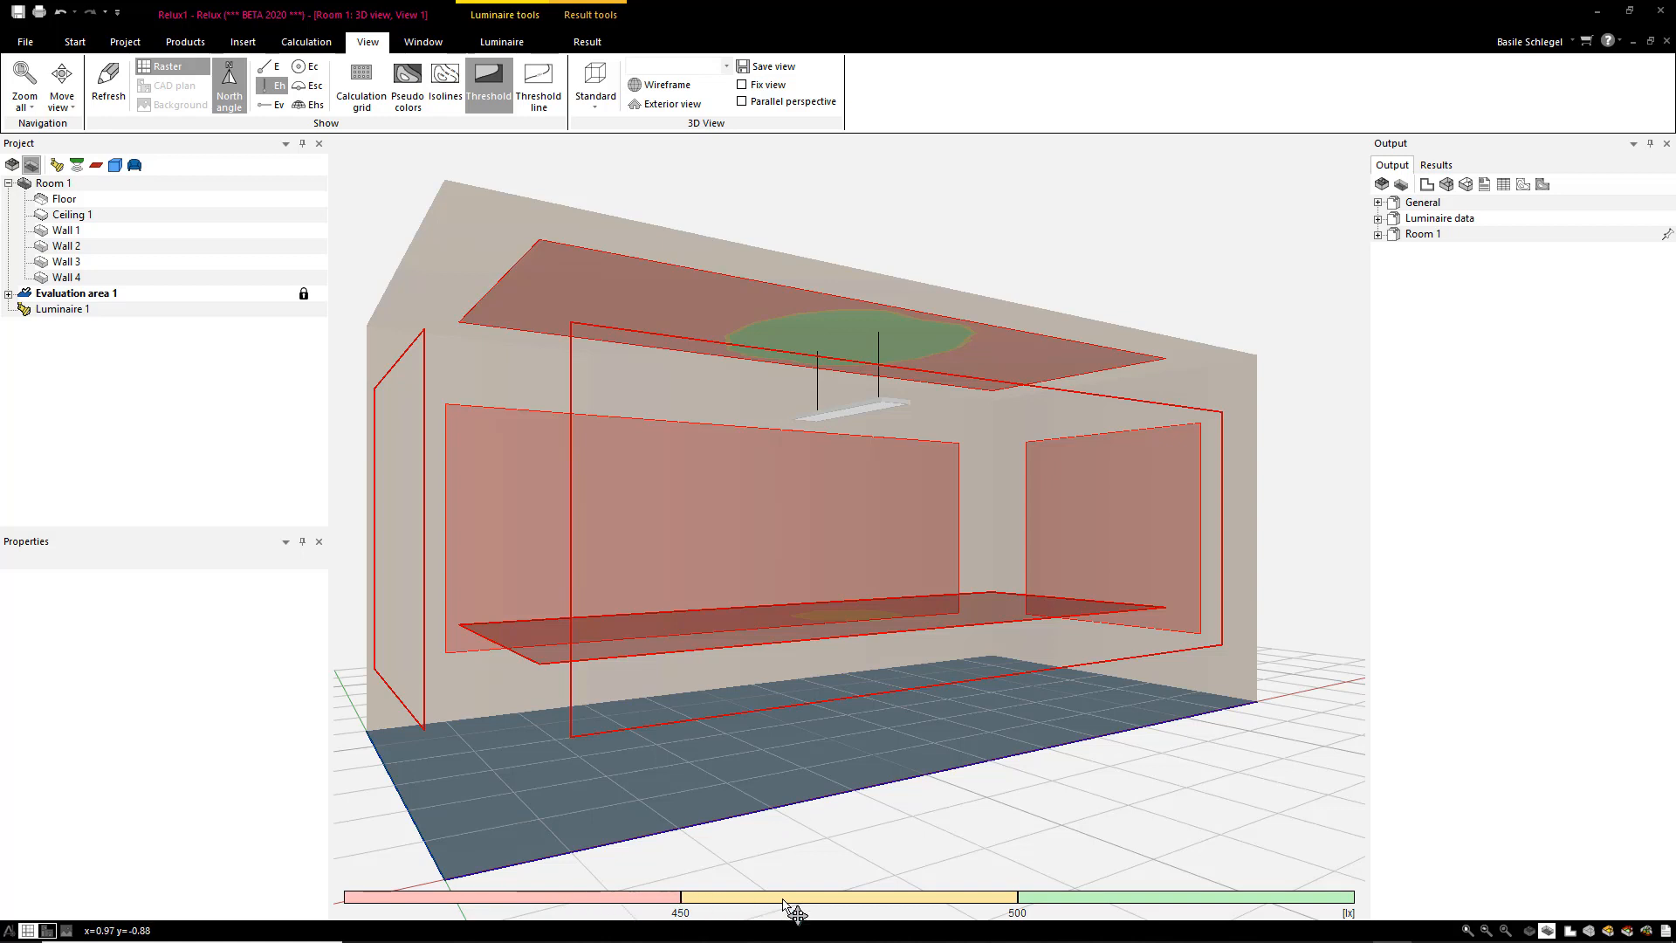
mouse_move(1194, 911)
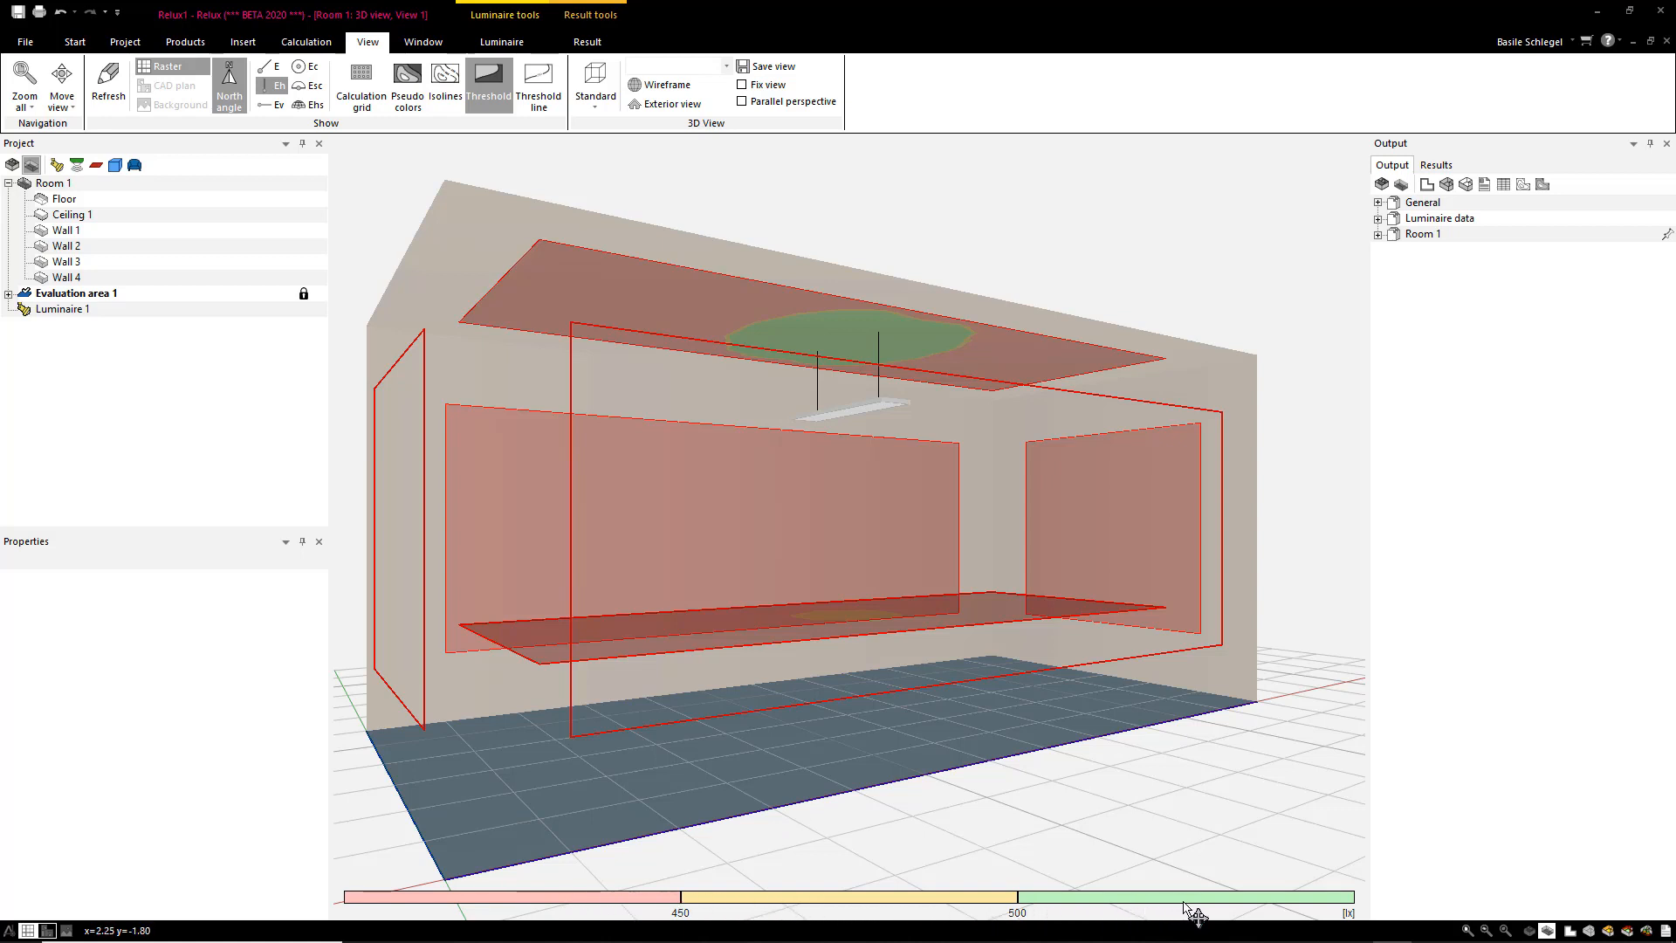
mouse_move(914, 908)
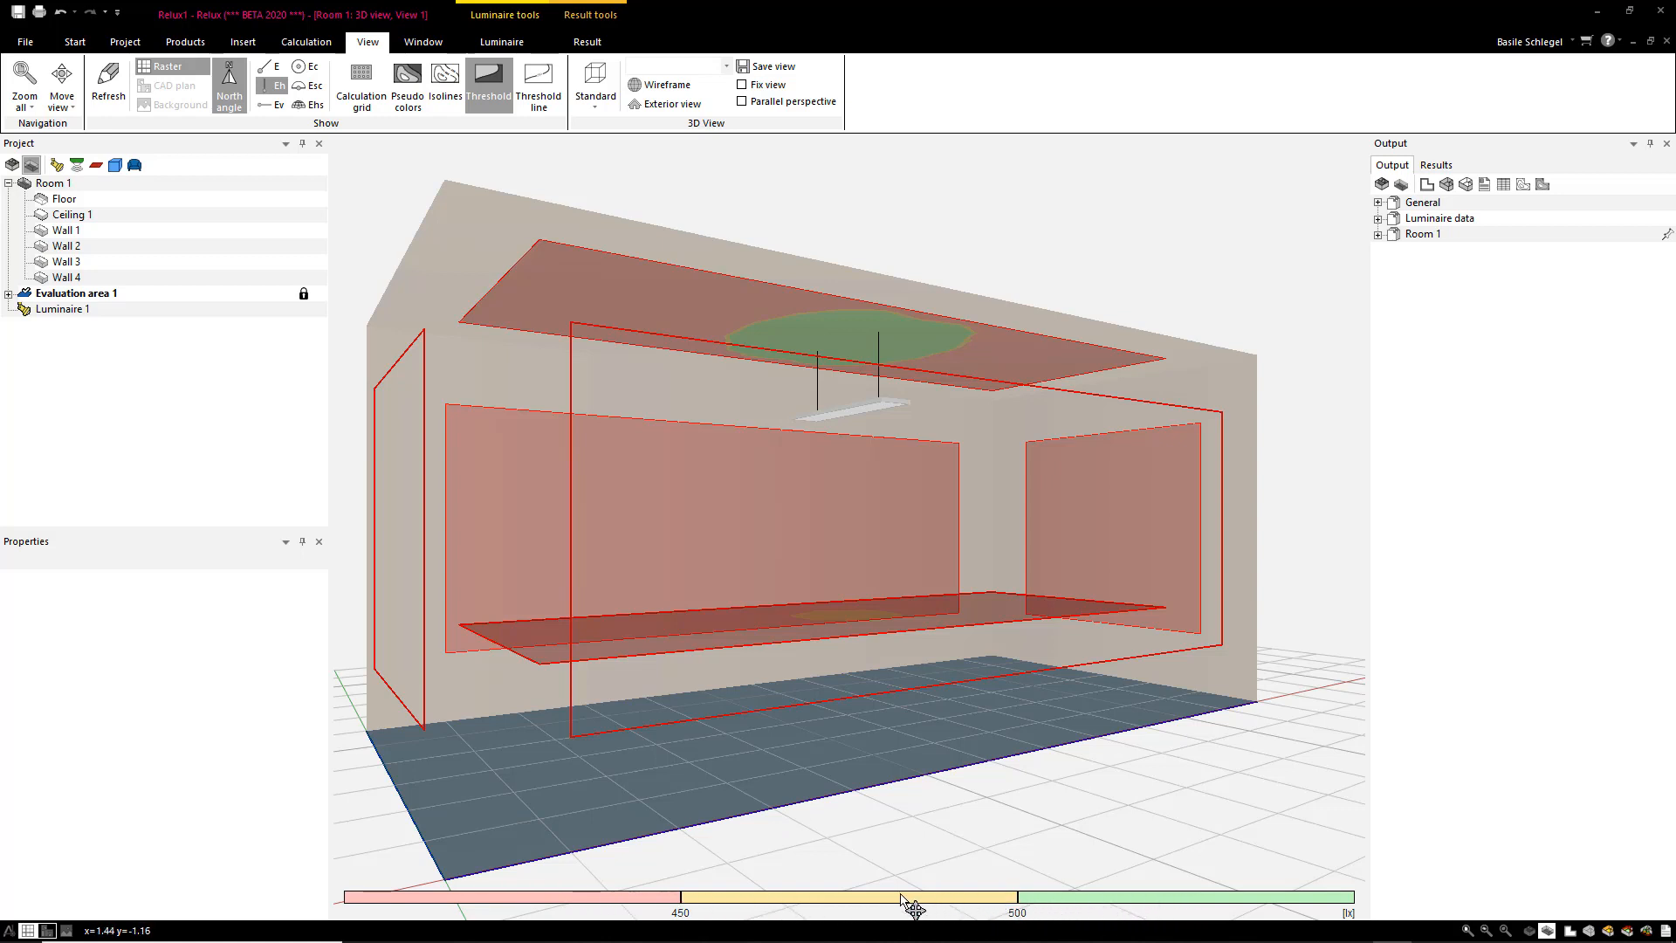
mouse_move(868, 907)
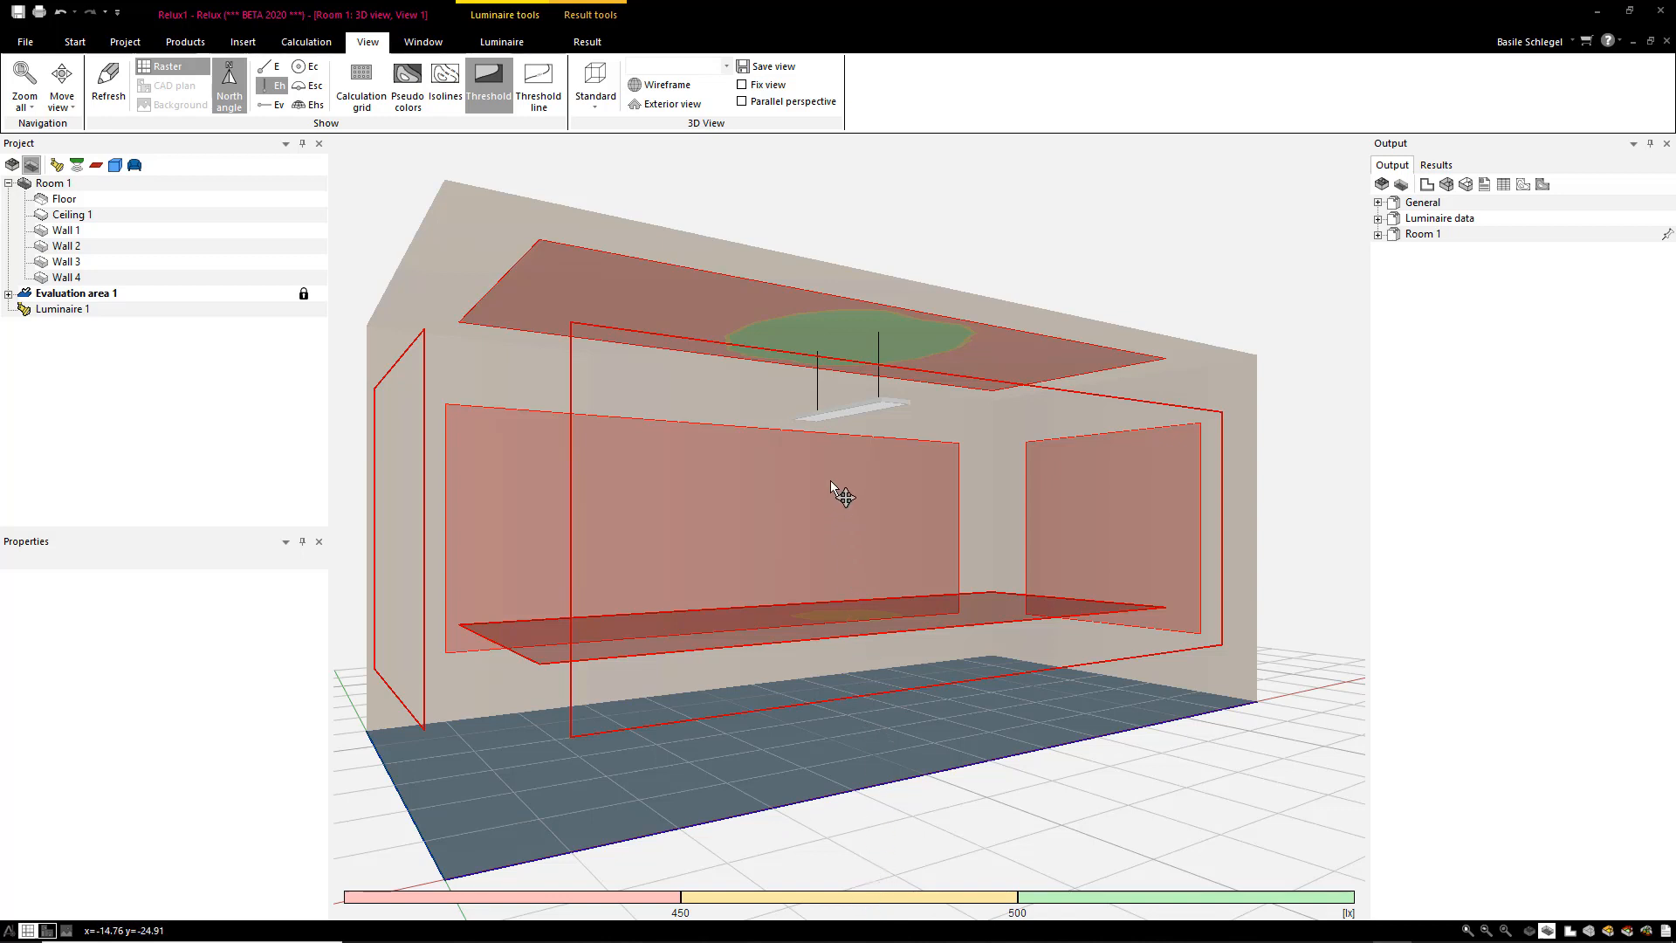
Bring up the 3D view properties at the Thresholds page (500 lux, 50 lux tolerance).
right_click(838, 489)
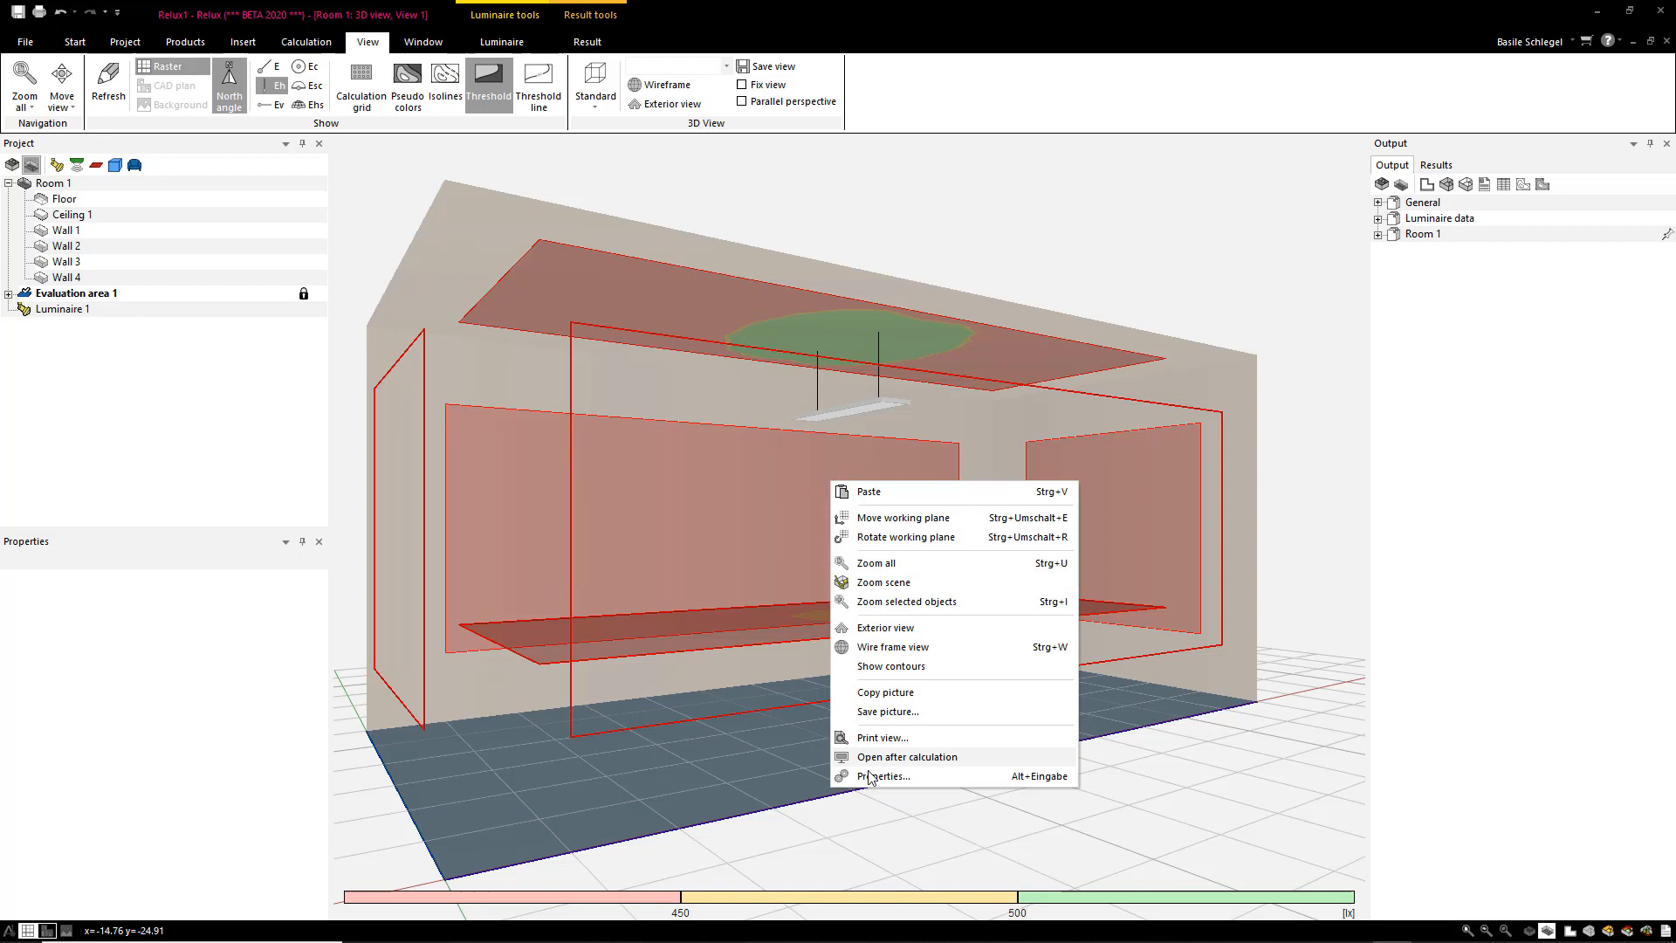
left_click(883, 775)
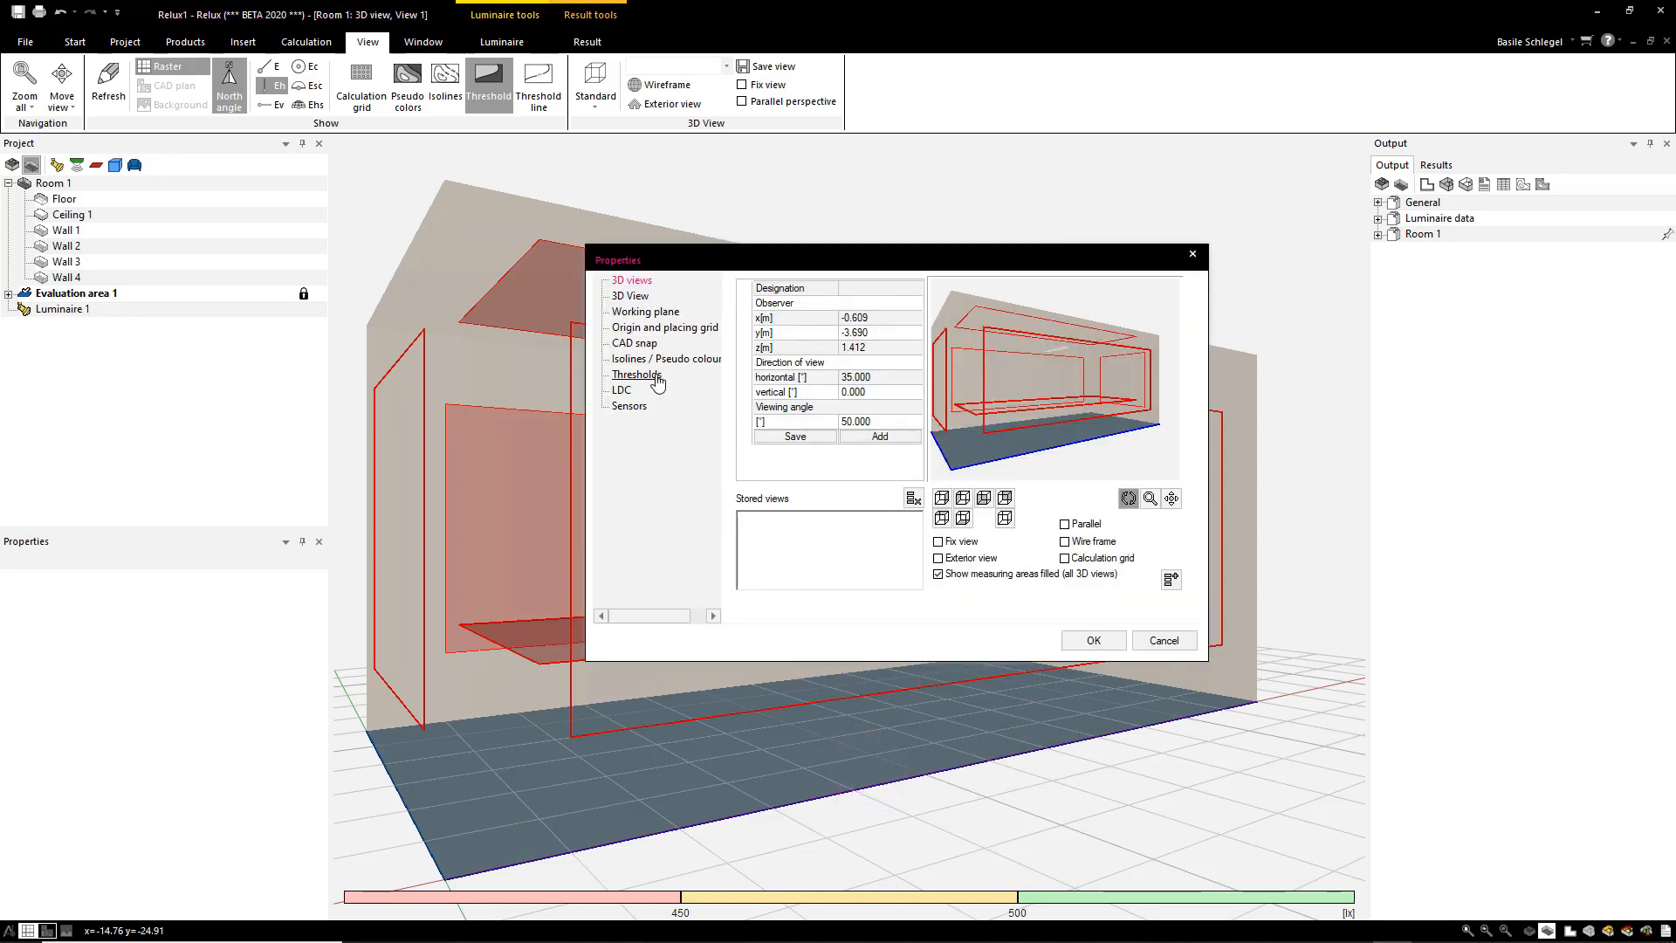
left_click(636, 375)
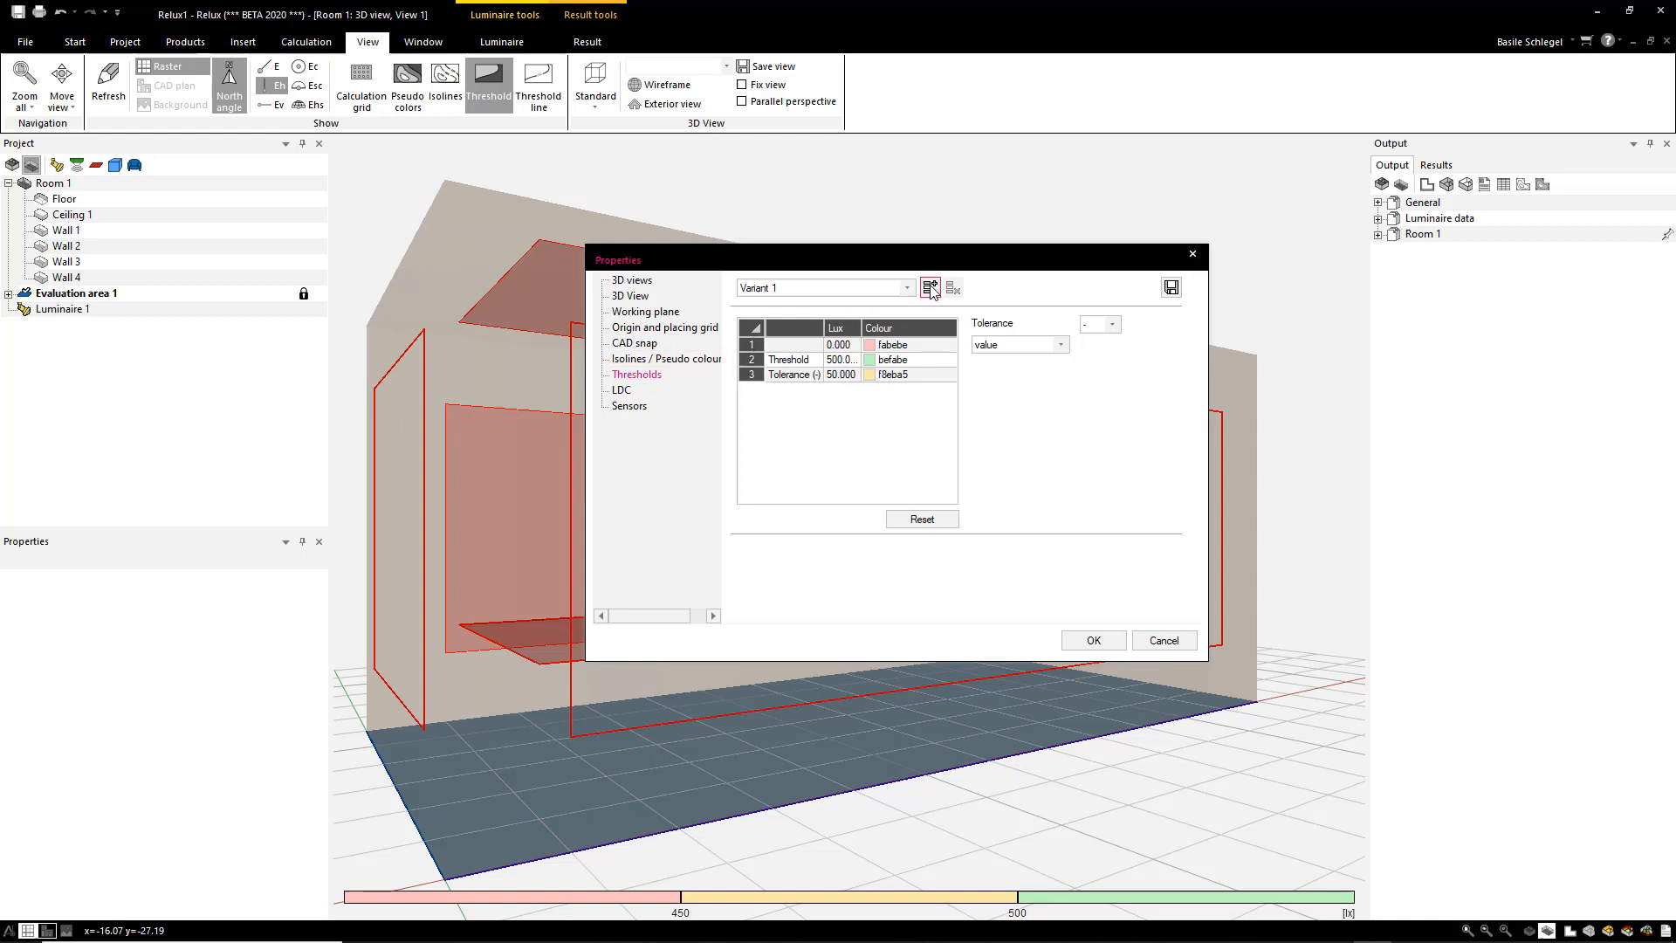
left_click(906, 344)
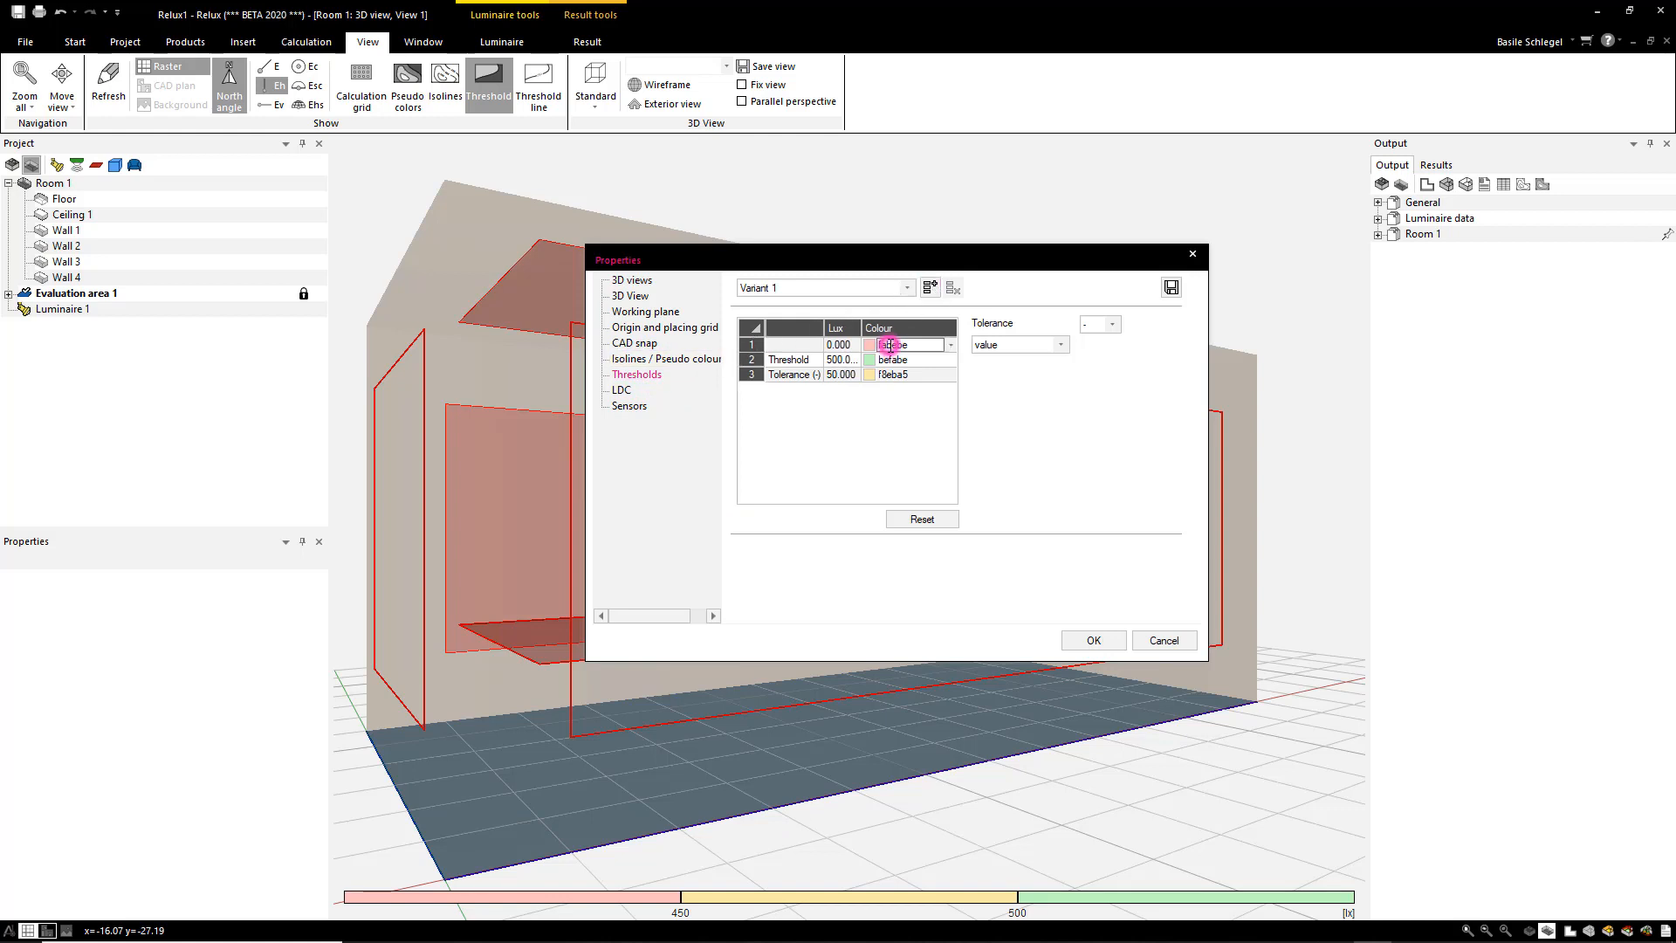
left_click(949, 343)
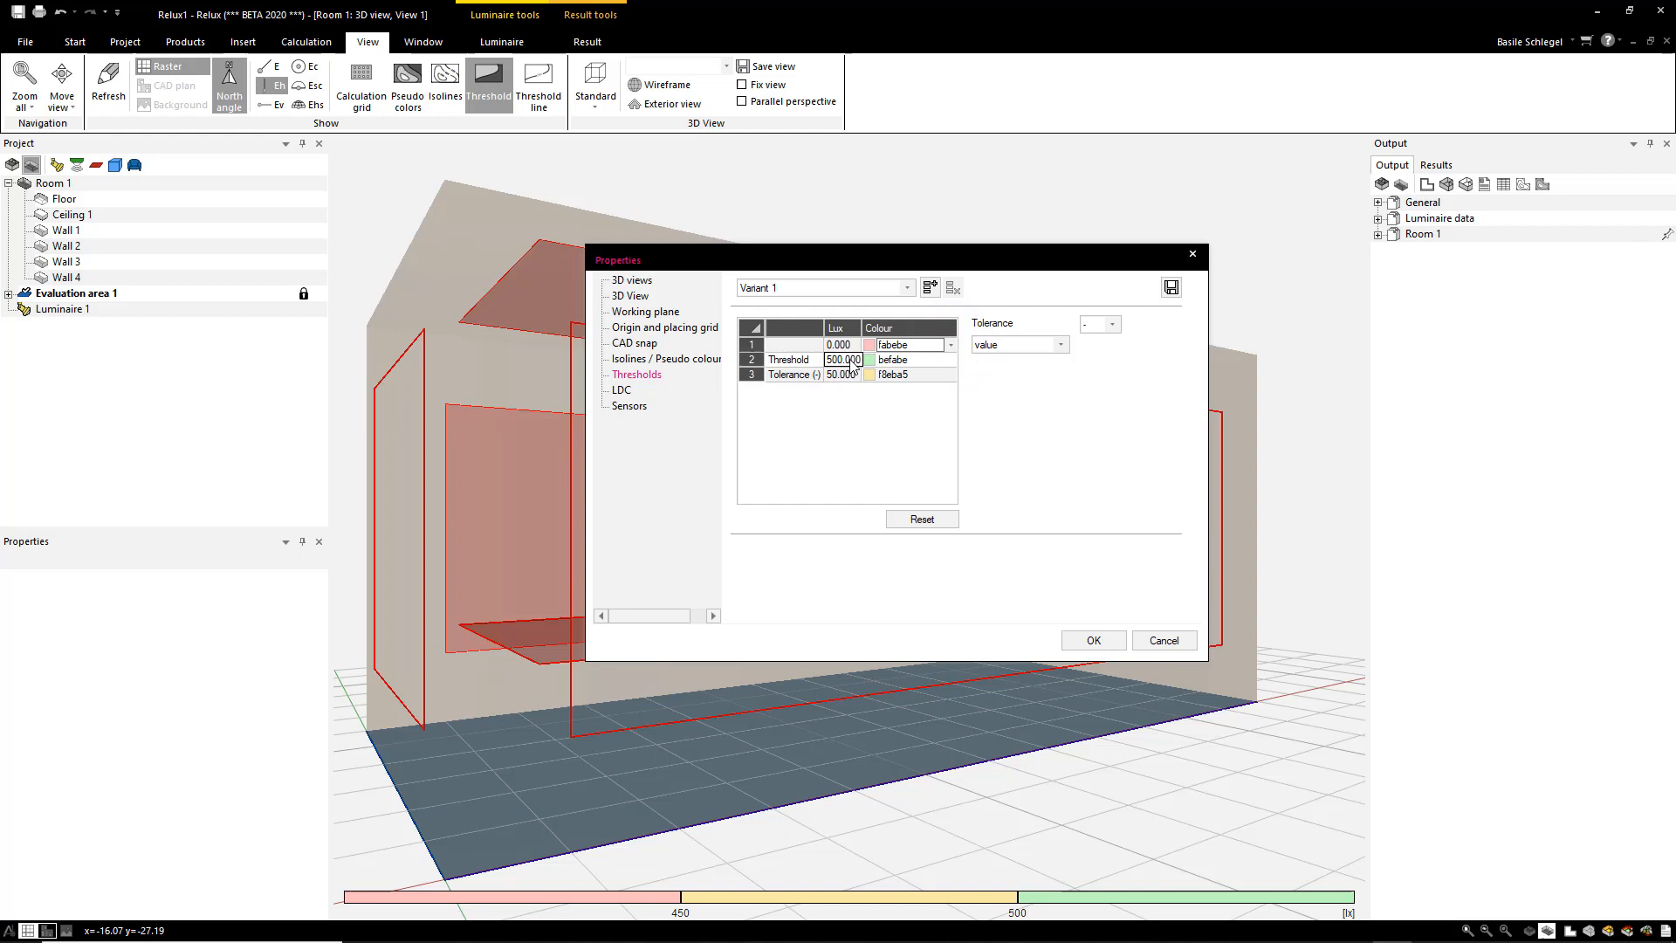
left_click(844, 359)
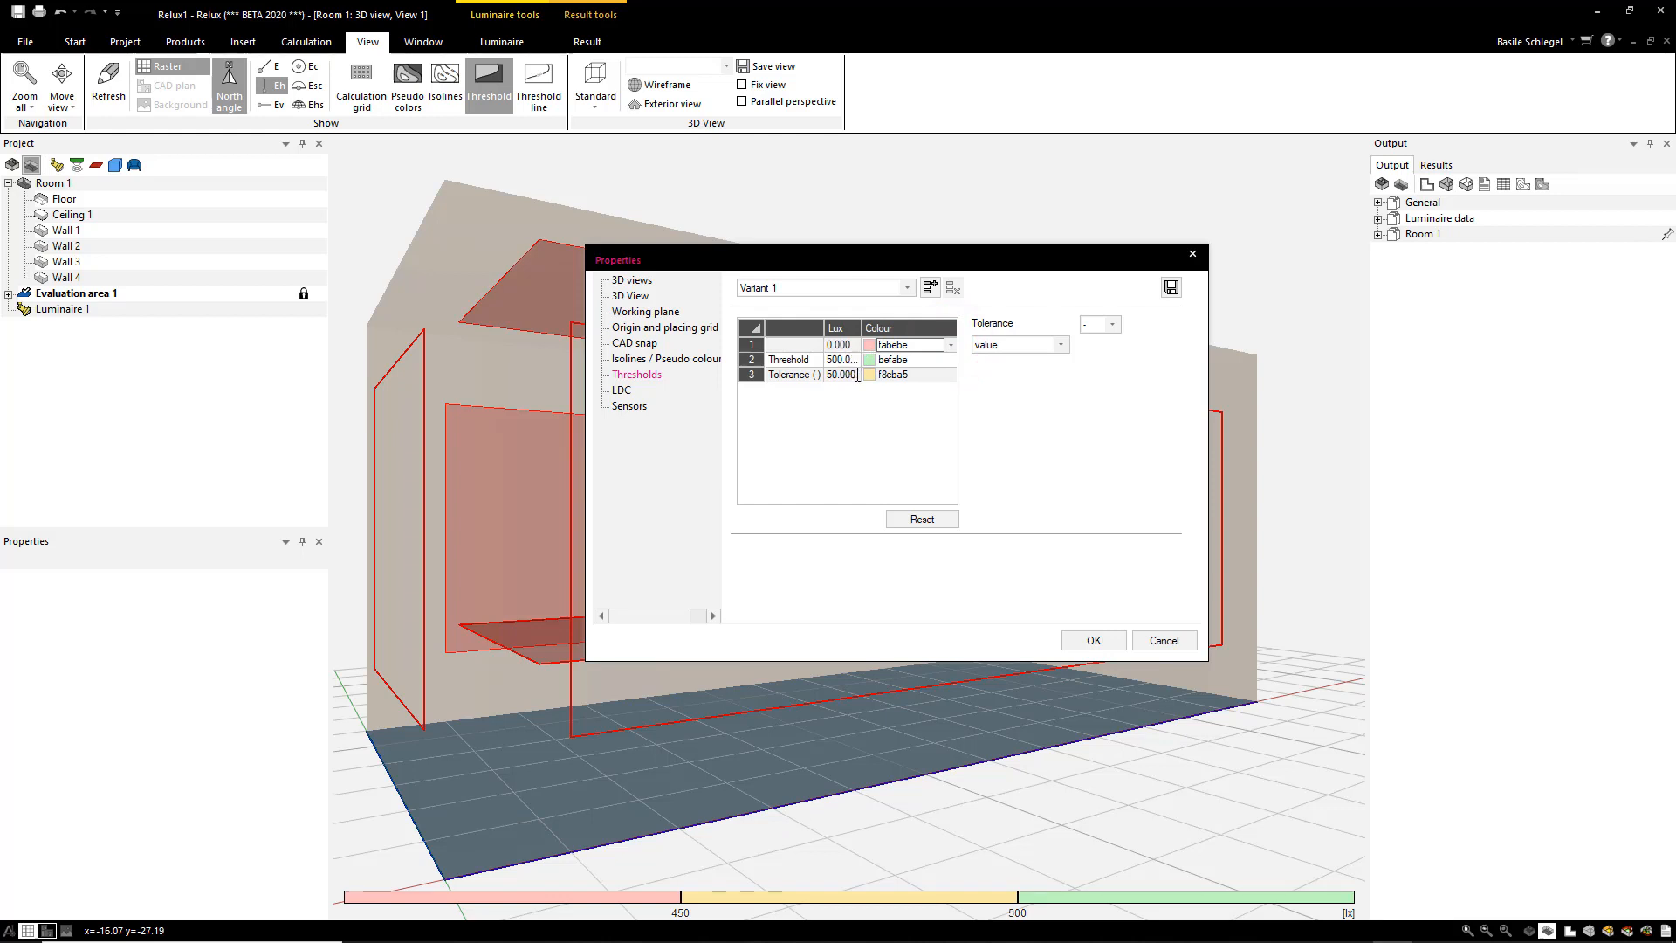
left_click(1059, 344)
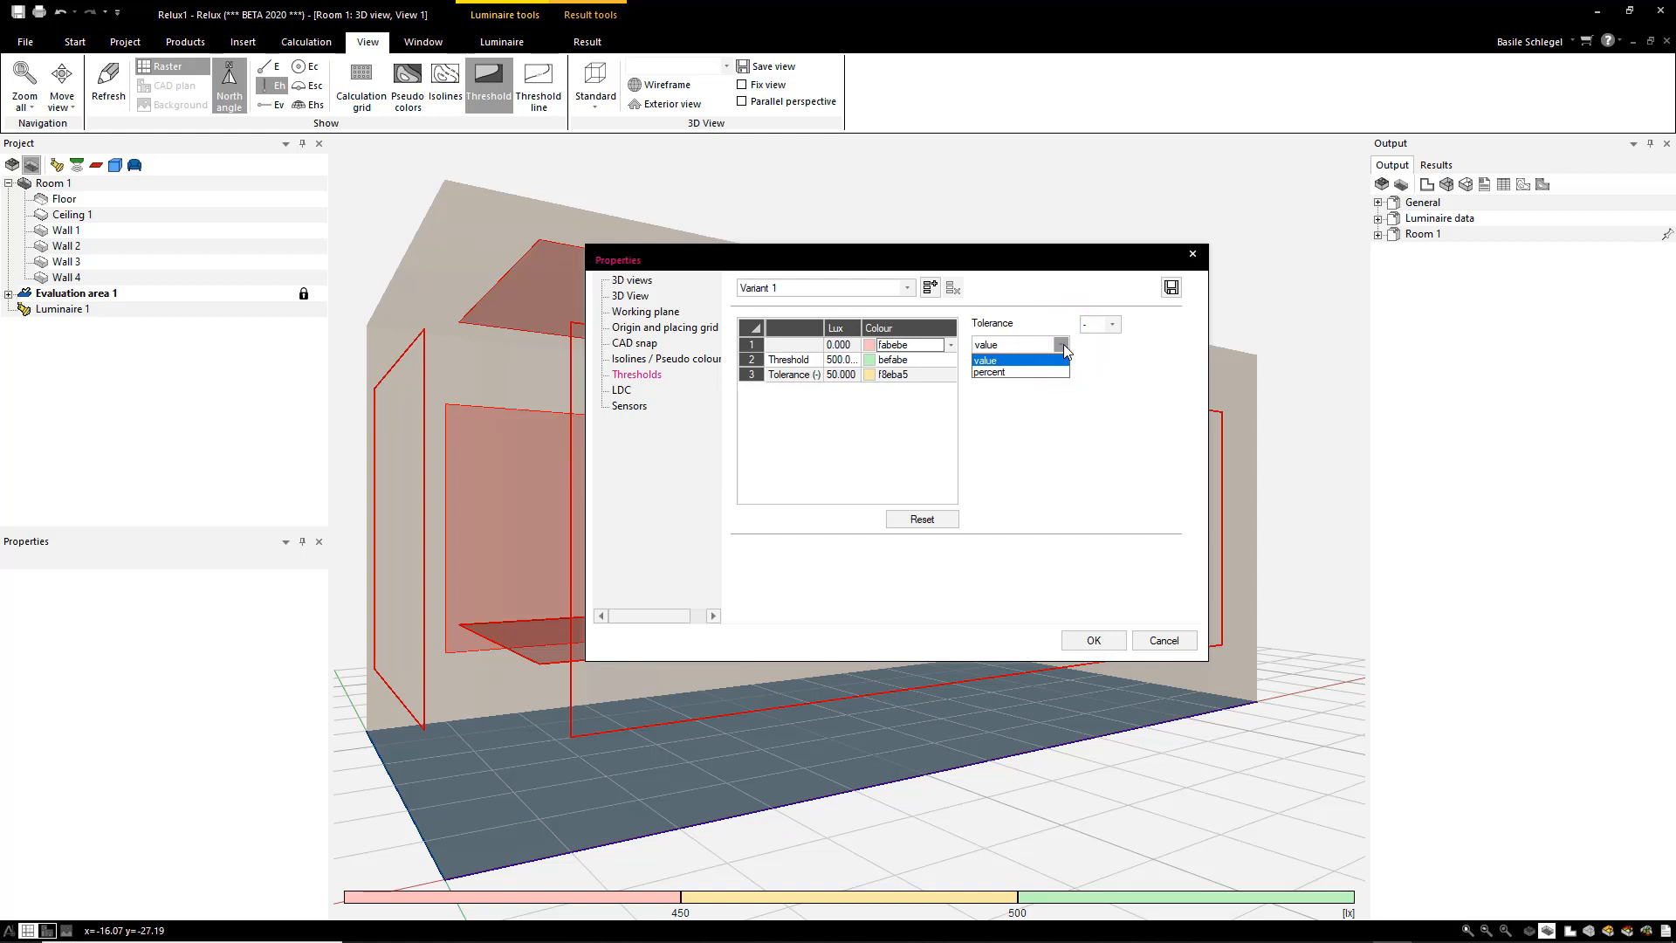
left_click(1015, 344)
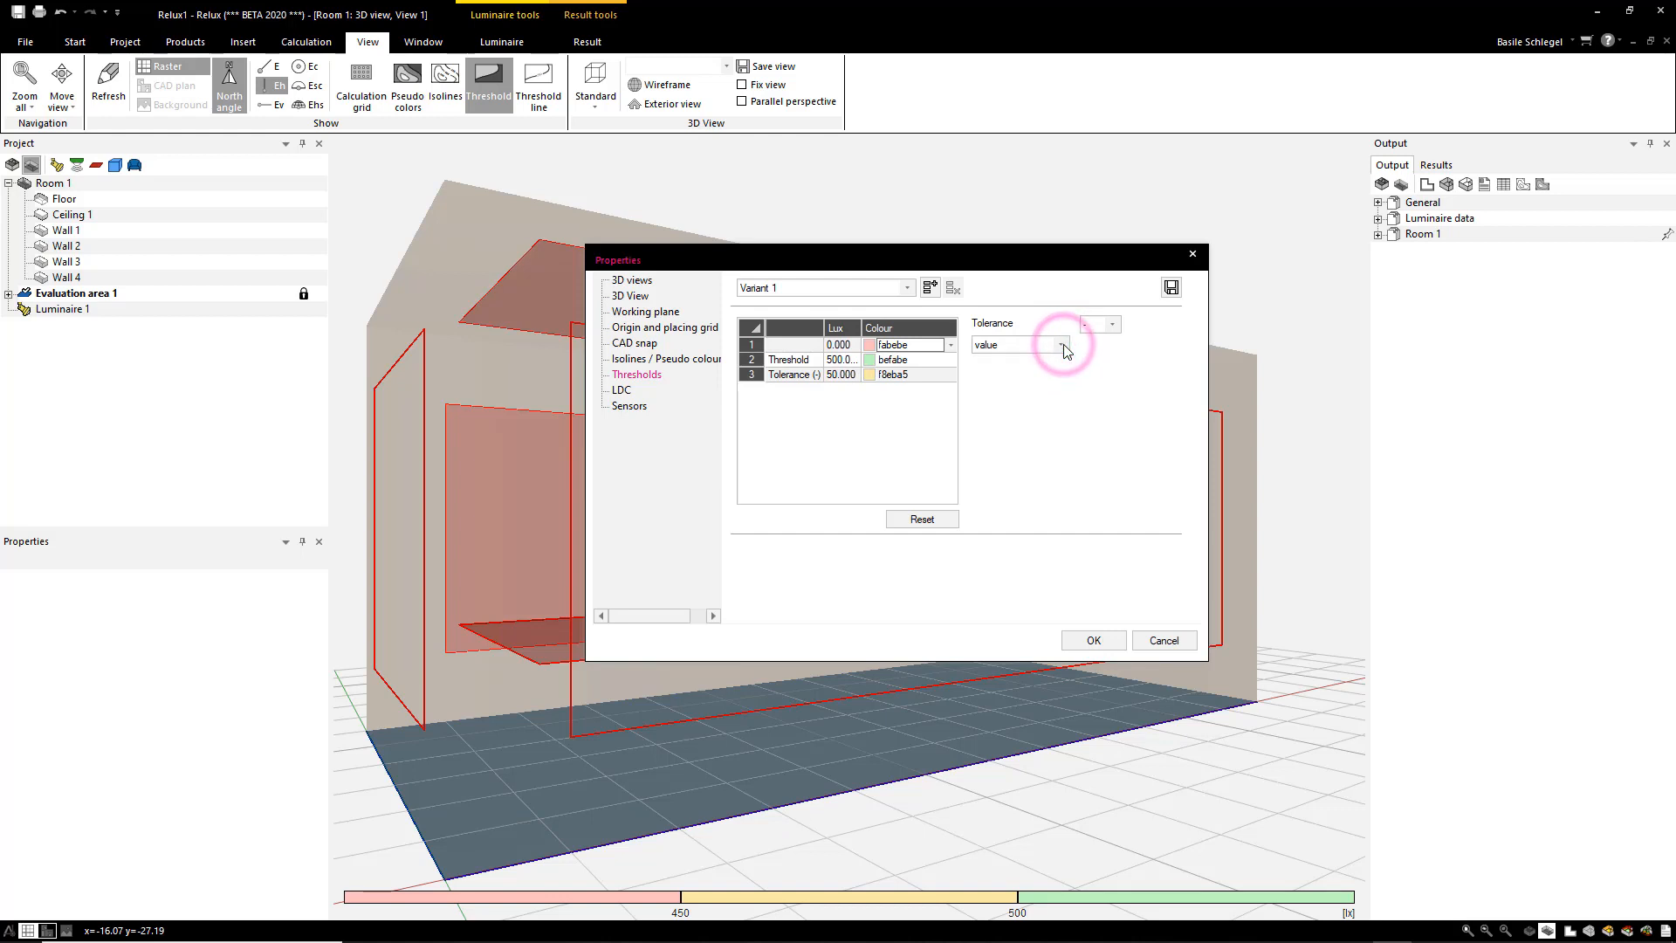
mouse_move(1110, 332)
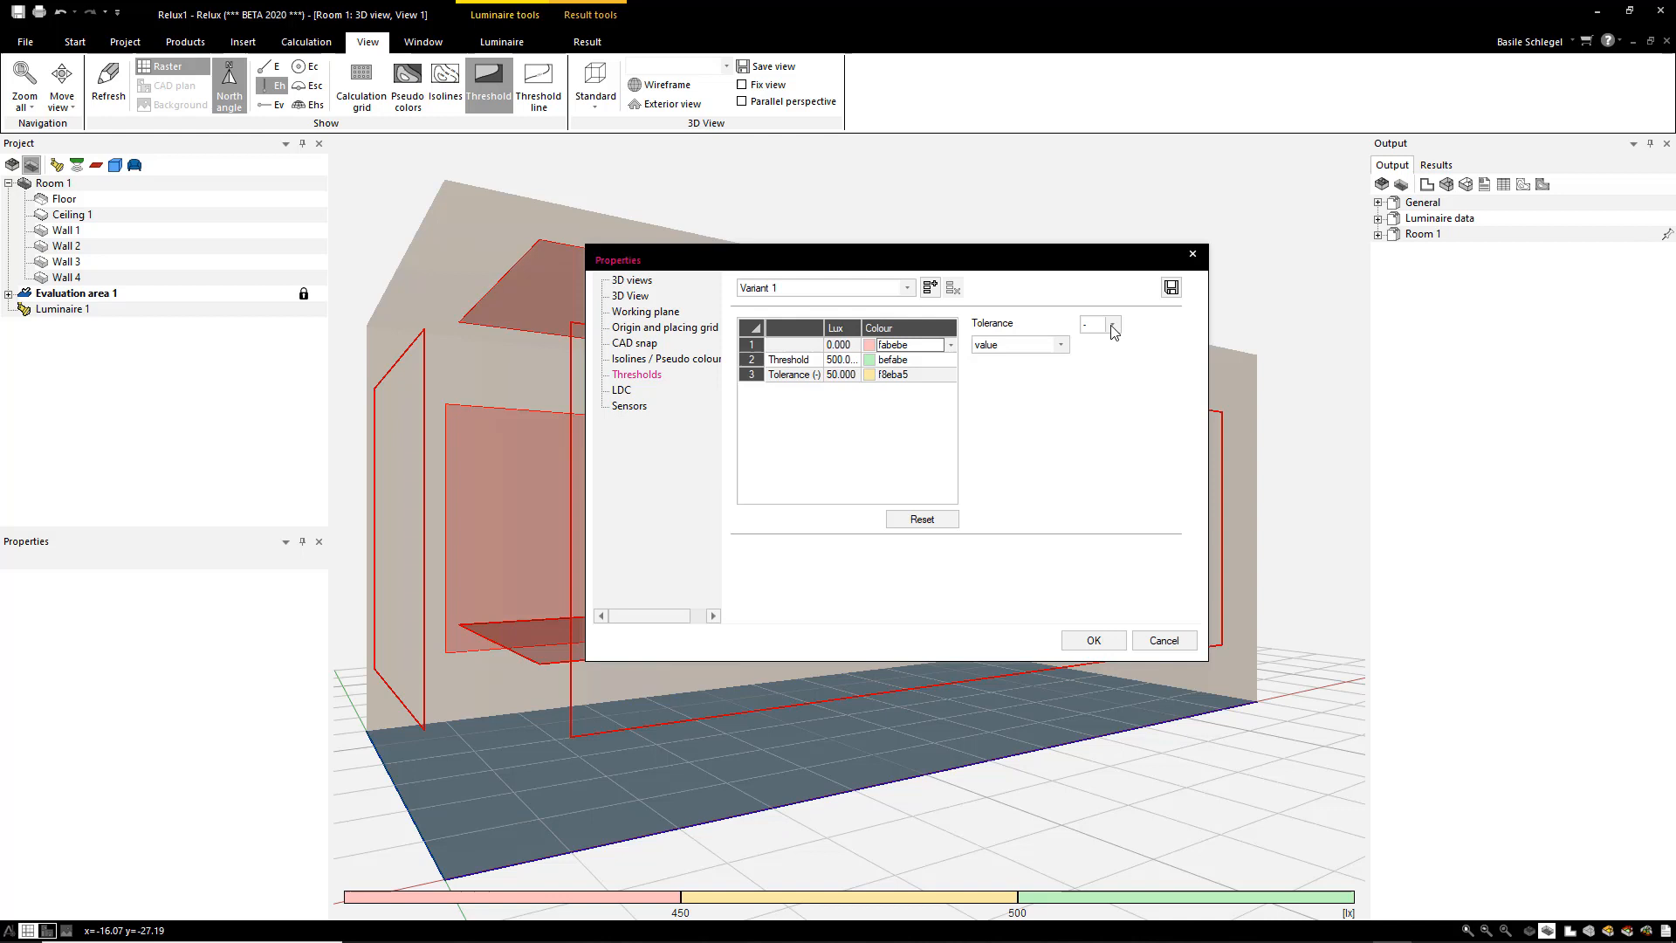
Change the threshold tolerance to ±10 percent and confirm with OK.
left_click(1112, 324)
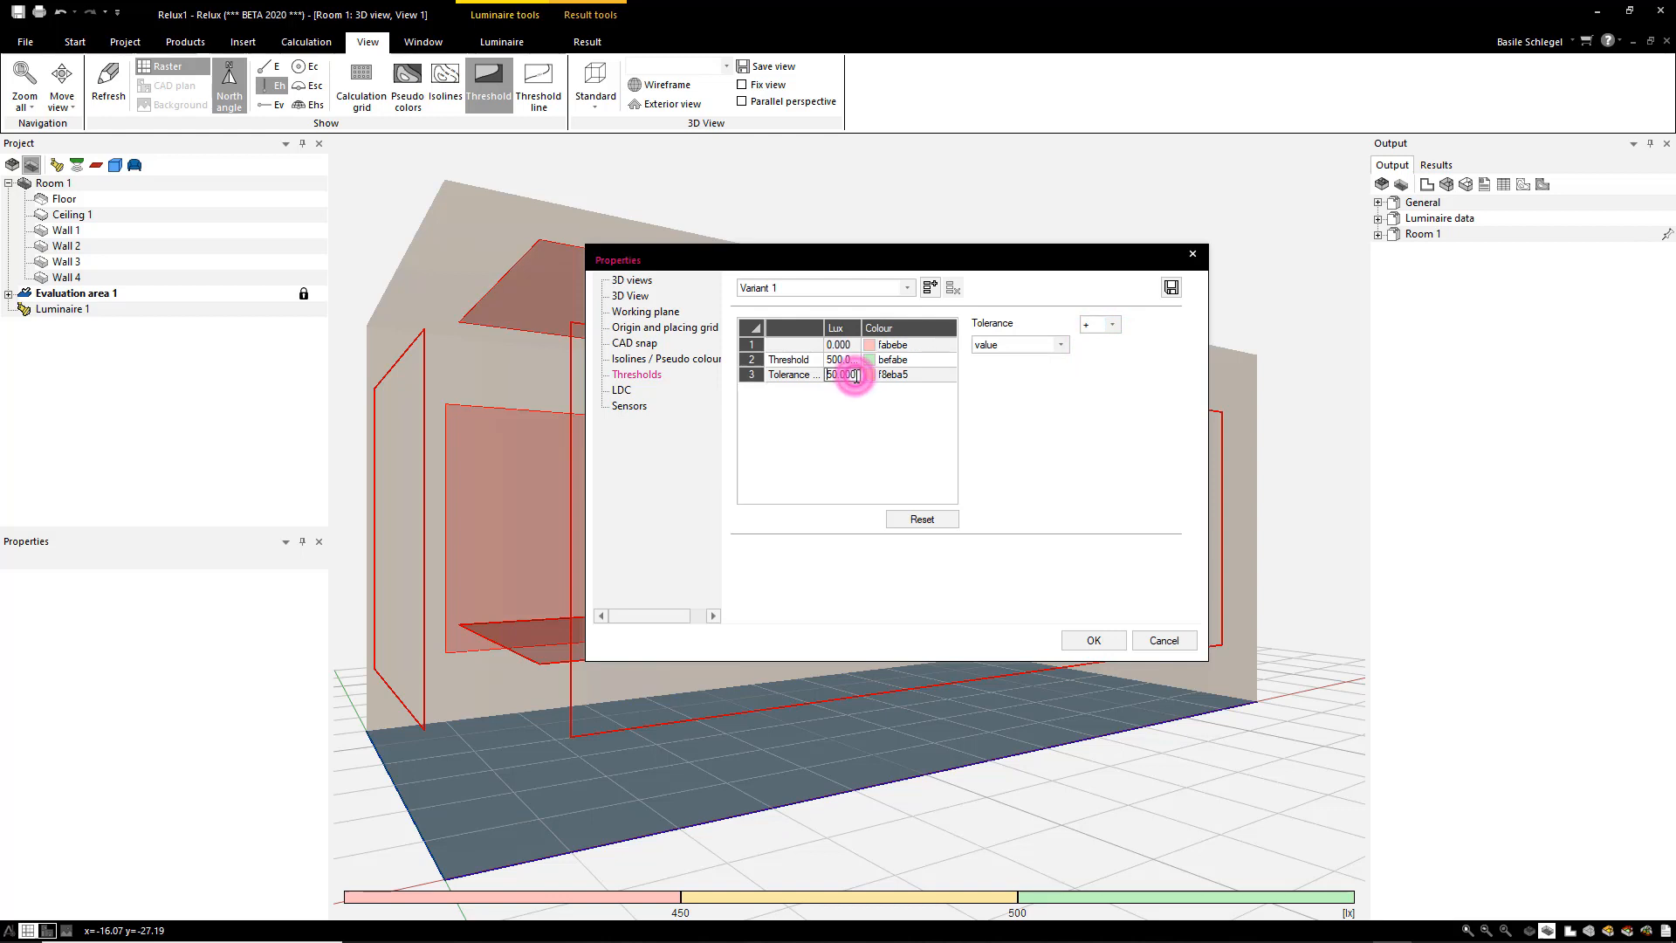
double_click(841, 374)
type("0.000")
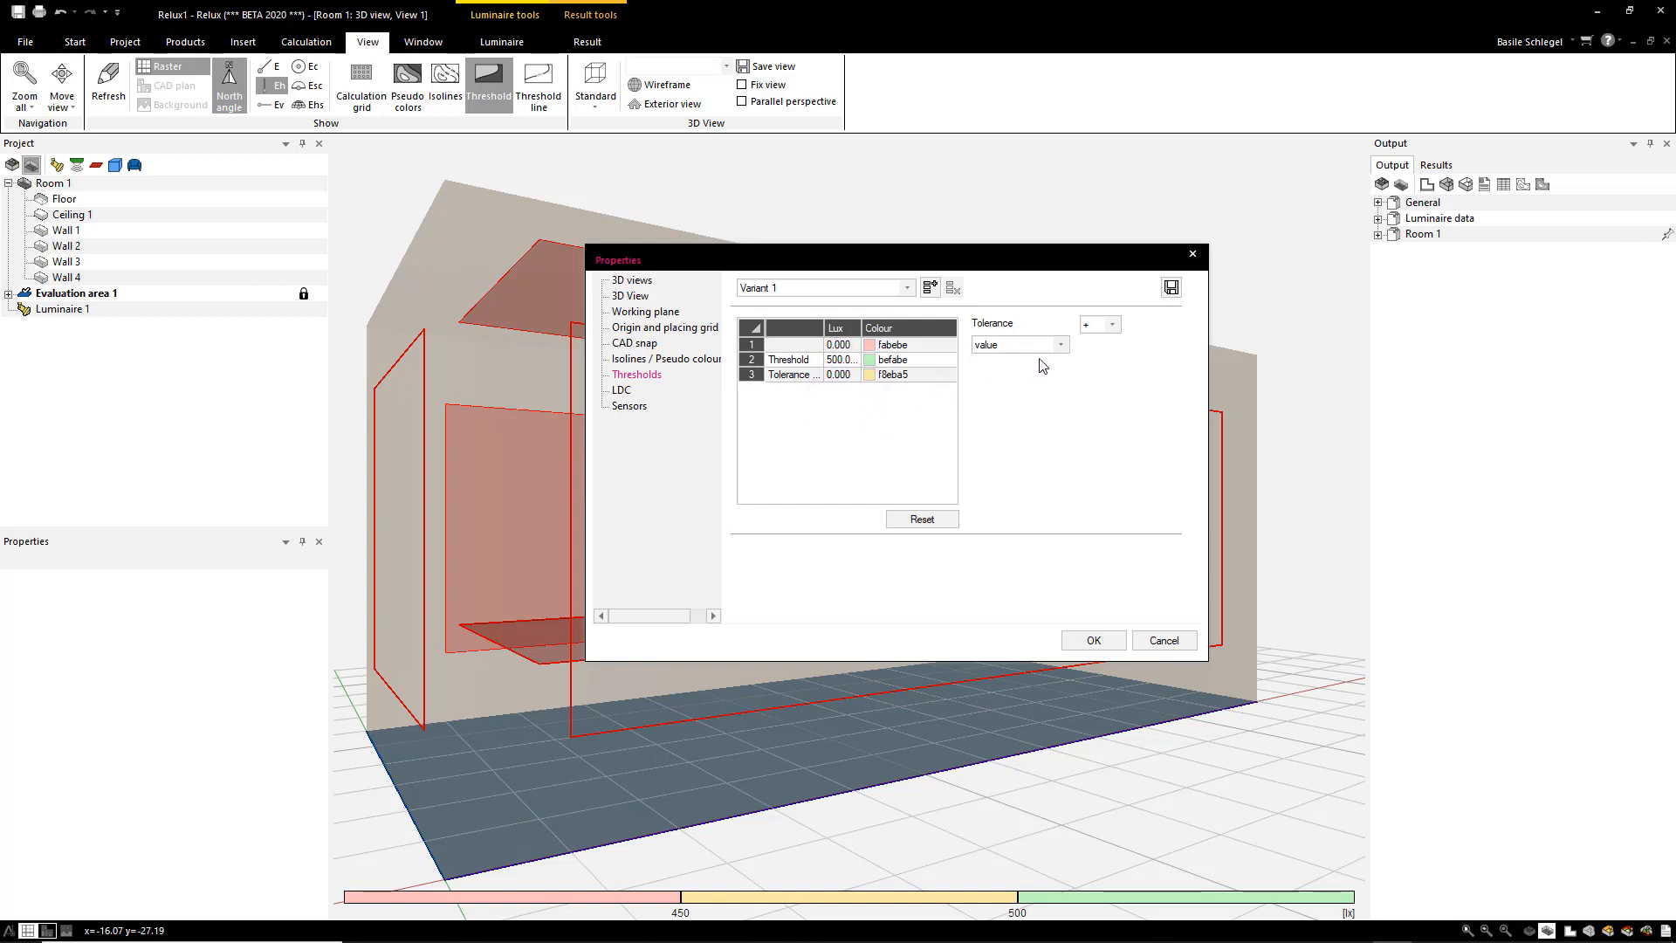
left_click(1015, 343)
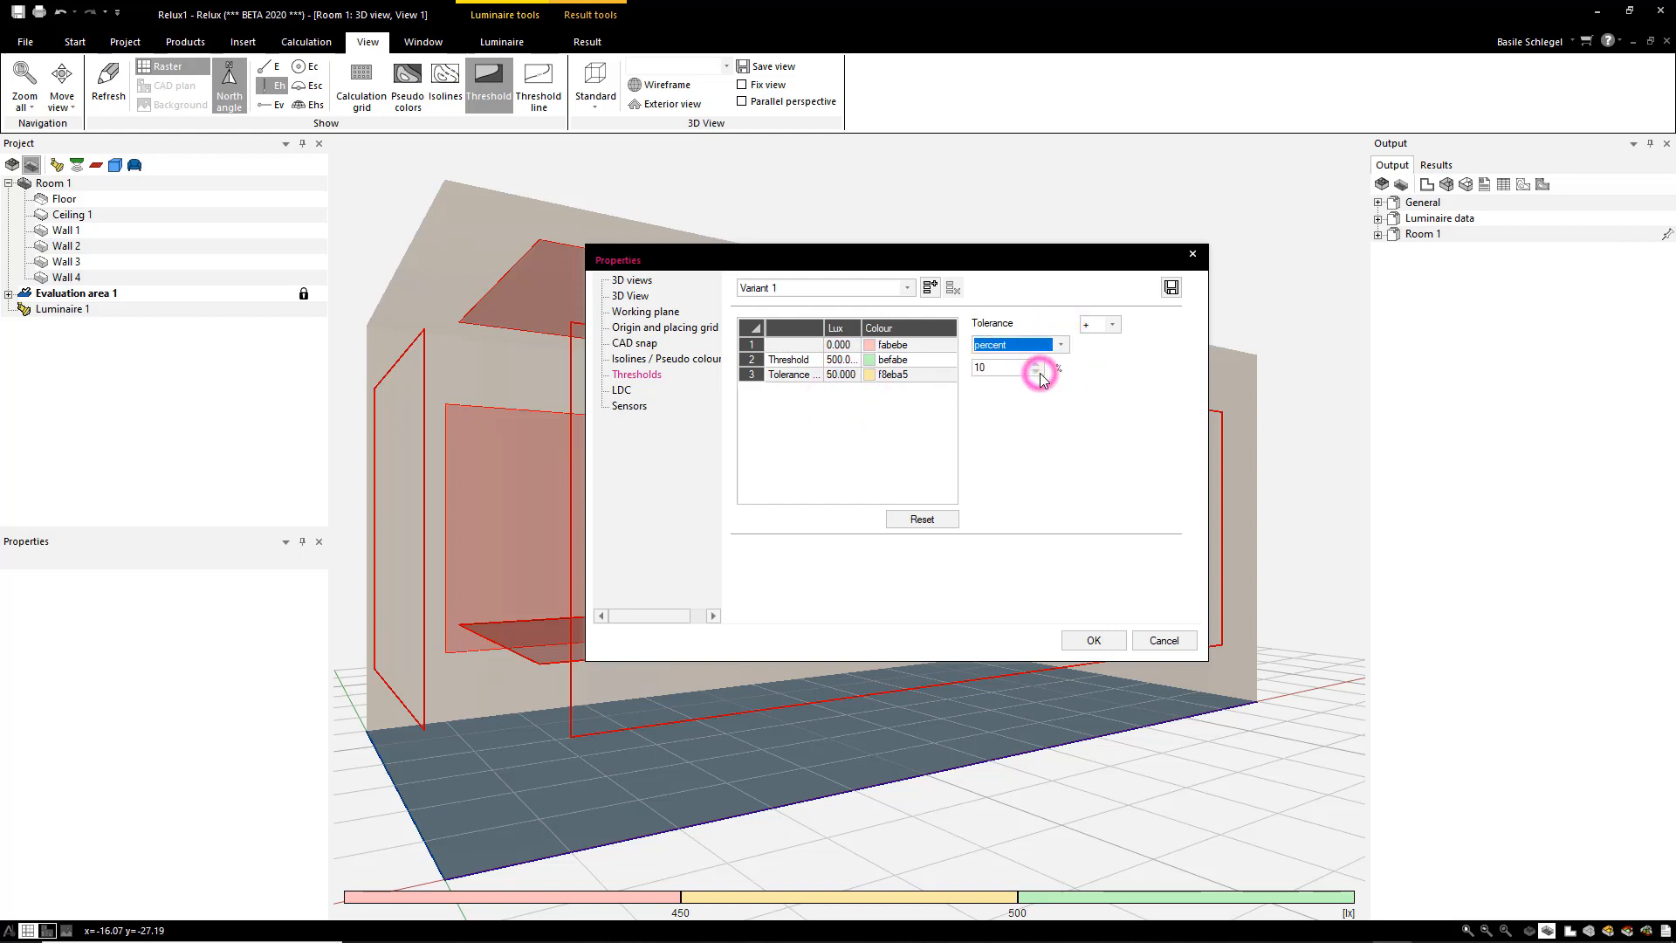
left_click(1111, 324)
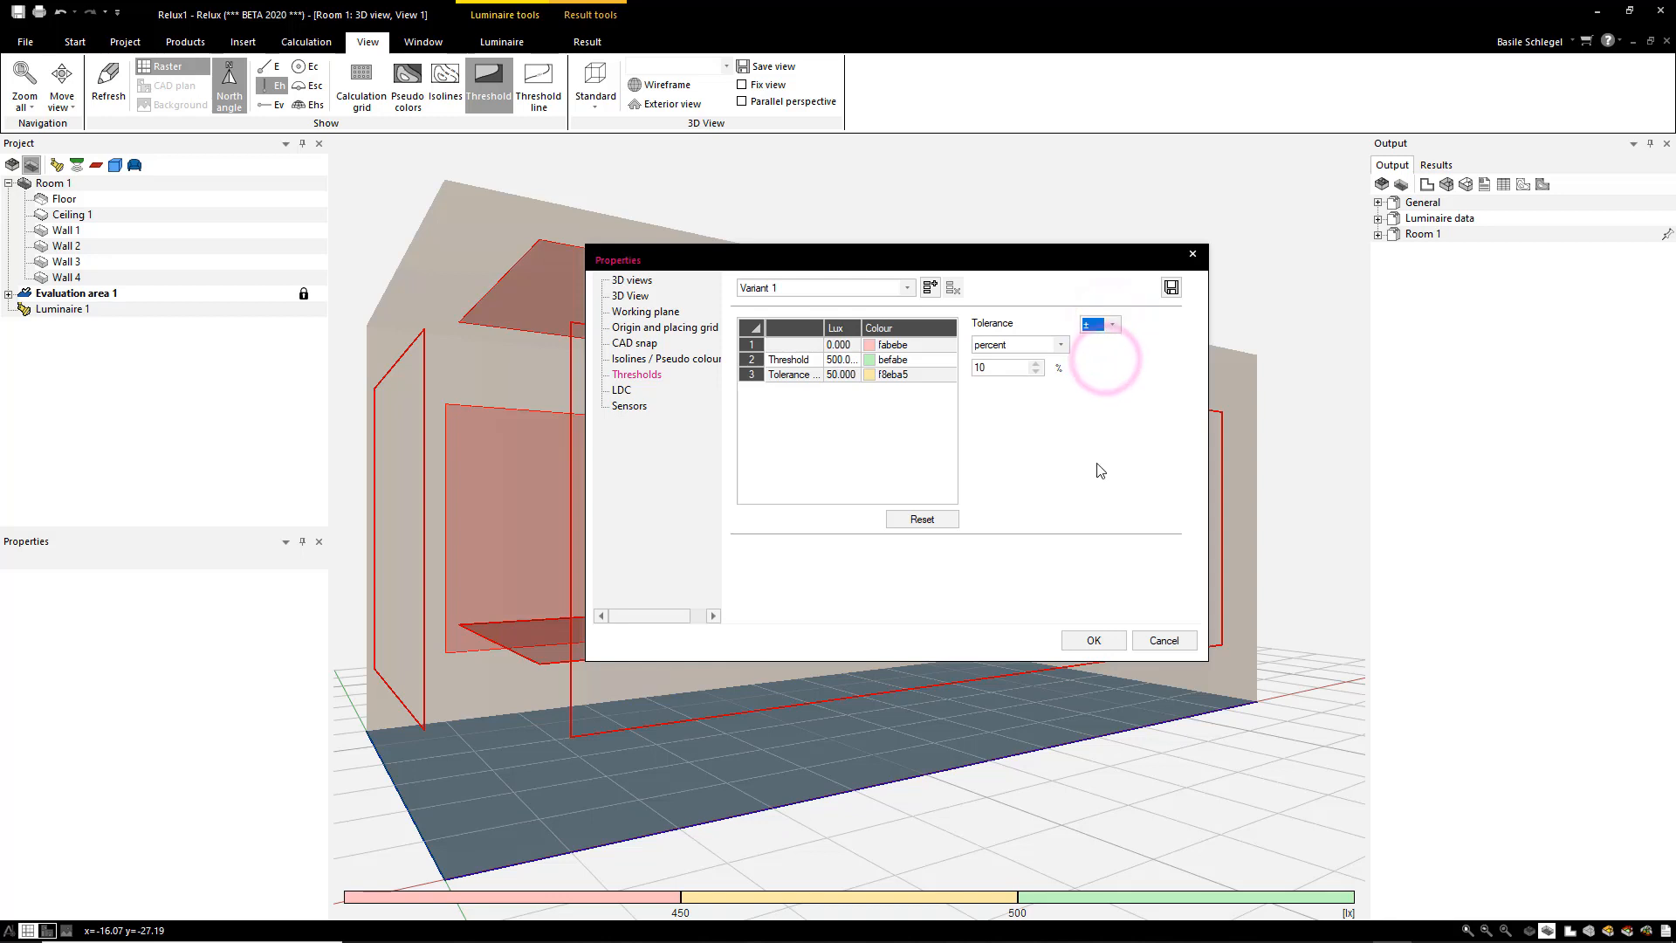
left_click(1091, 640)
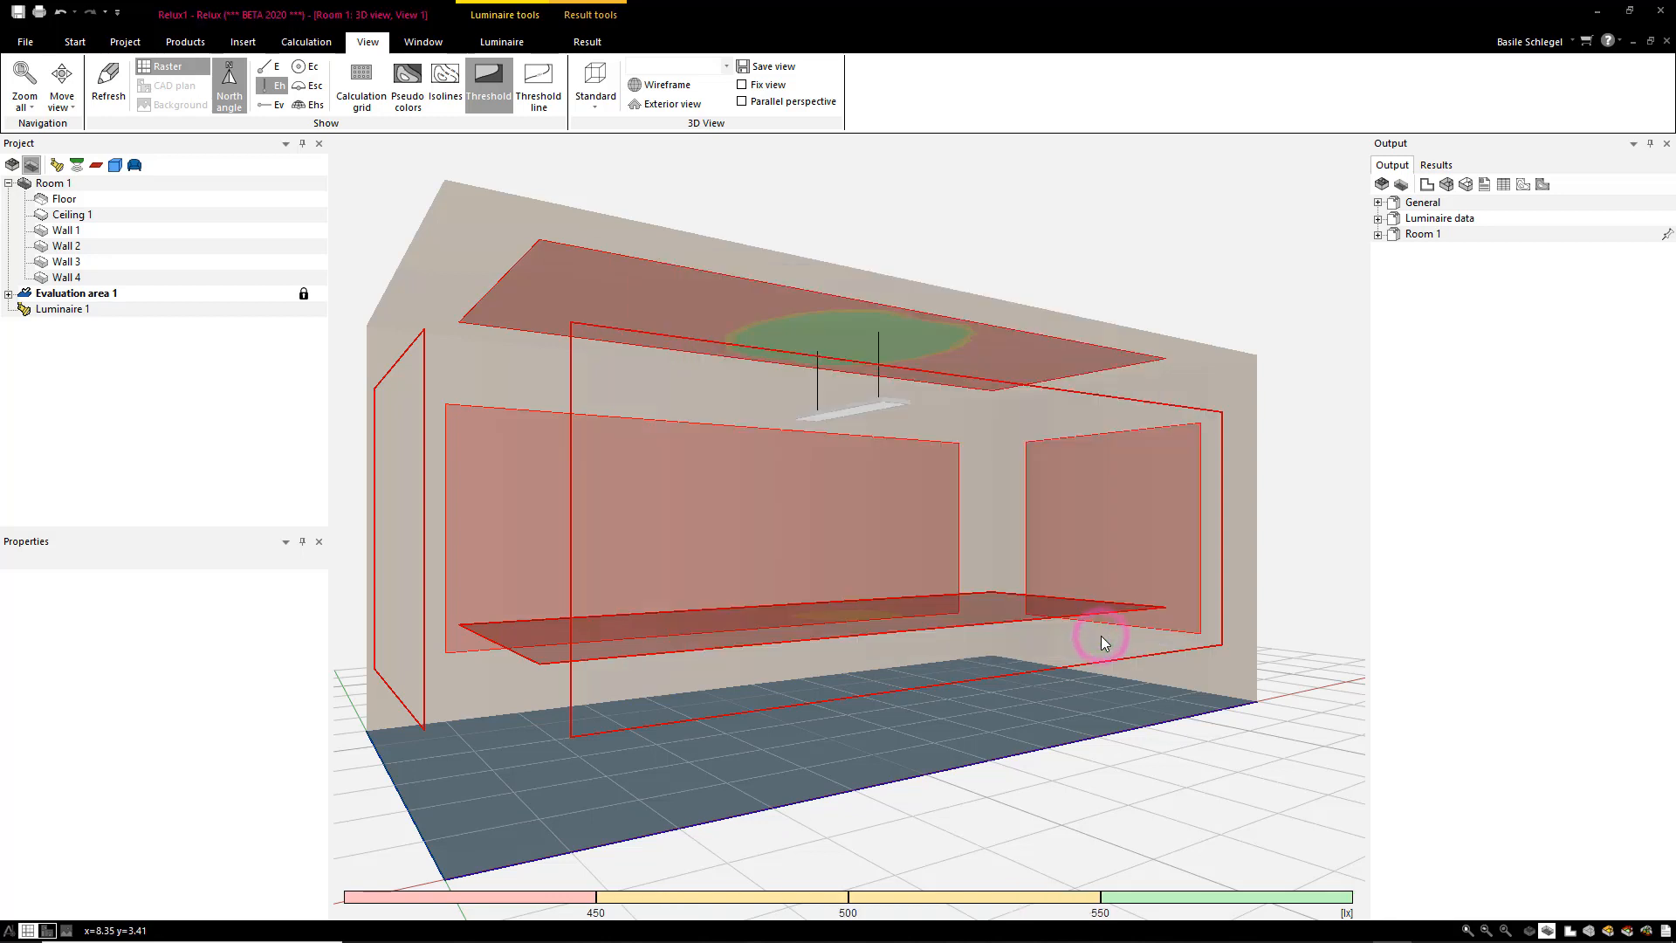